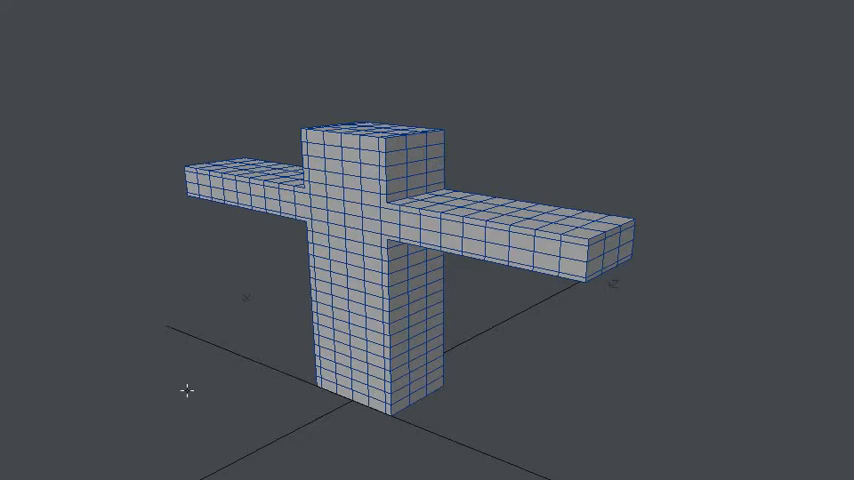
mouse_move(198, 400)
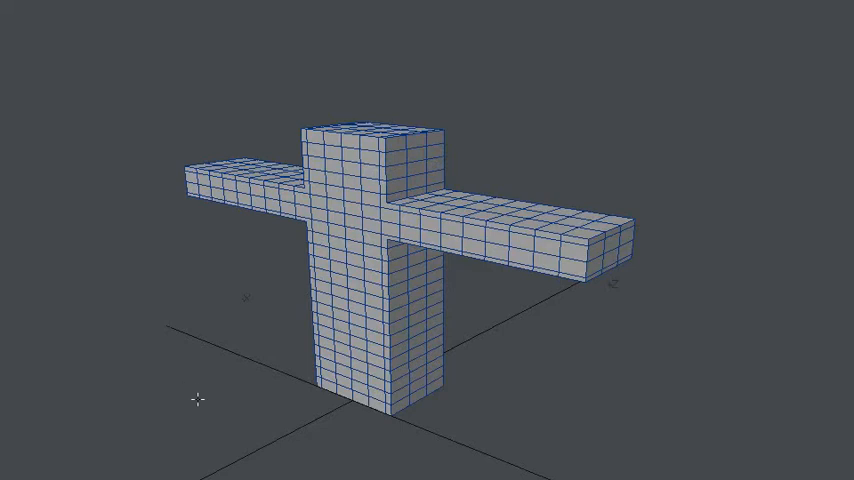
mouse_move(144, 292)
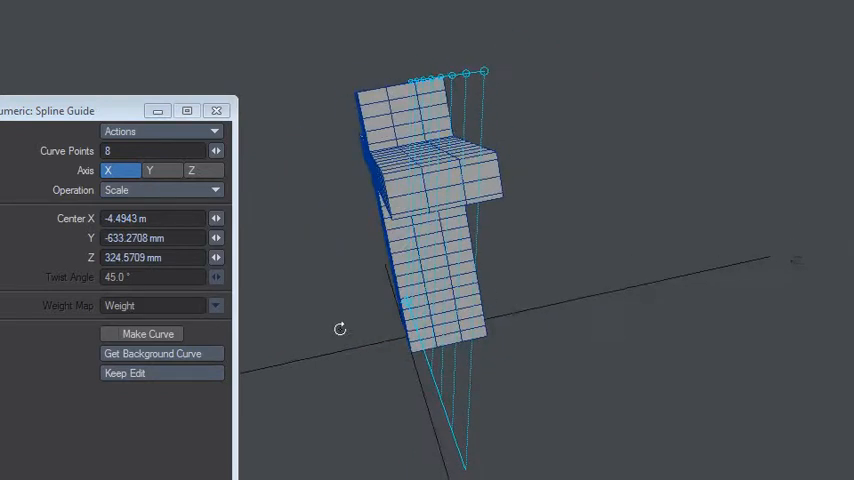
Bend the X-axis scale guide curve so both side arms sweep upward toward their tips
left_click_drag(340, 328, 520, 258)
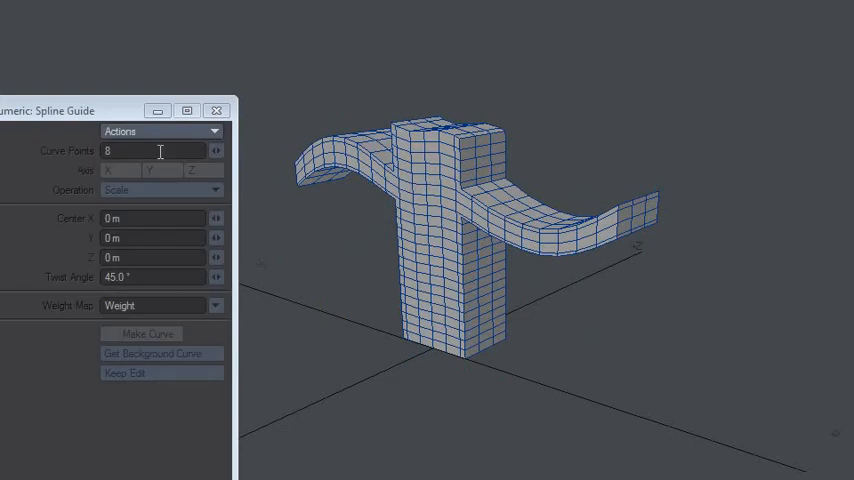
Shape a 5-point Y-axis guide curve pinching the column into a stem flaring at its base
left_click(160, 170)
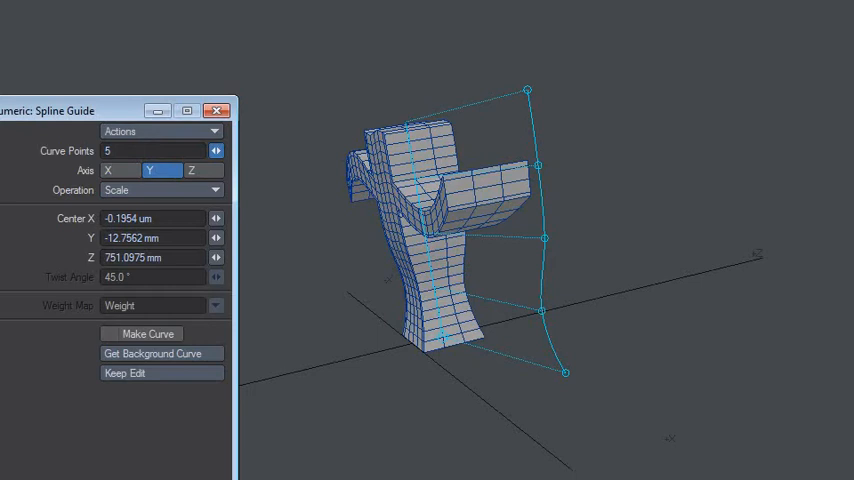
left_click(216, 148)
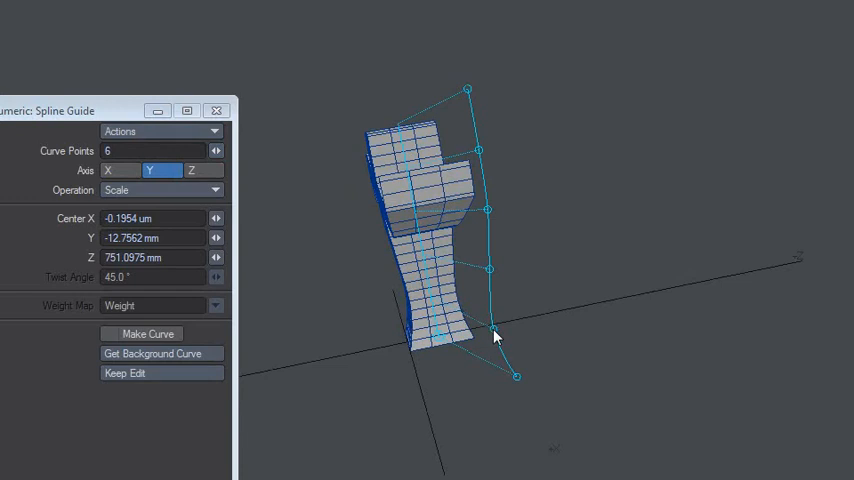
left_click_drag(490, 336, 480, 278)
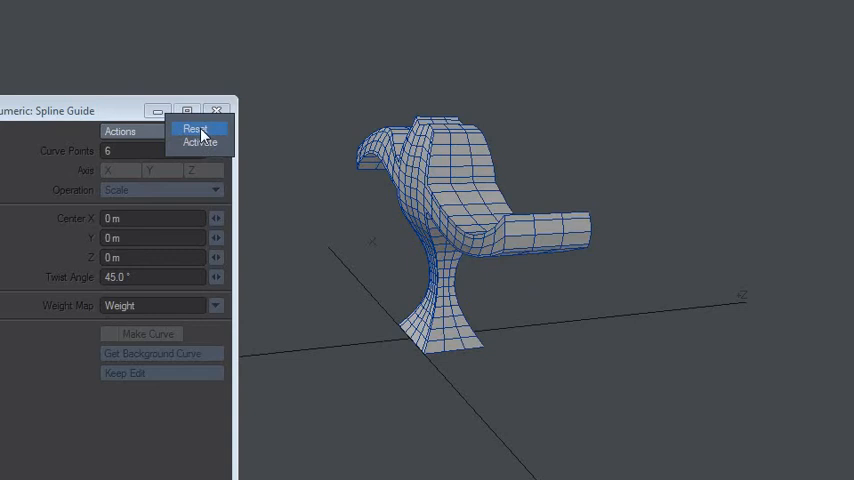
Reset the guide, switch to the Z axis and reduce the curve to three points to round the top
left_click(196, 128)
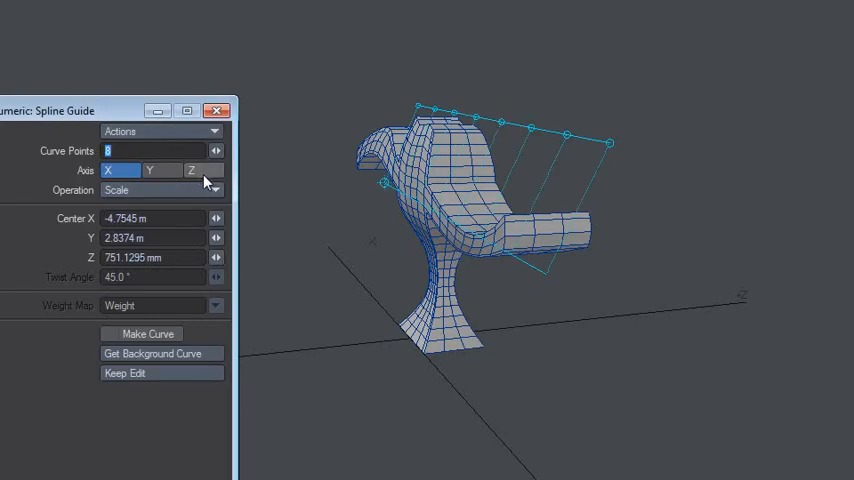
left_click(192, 170)
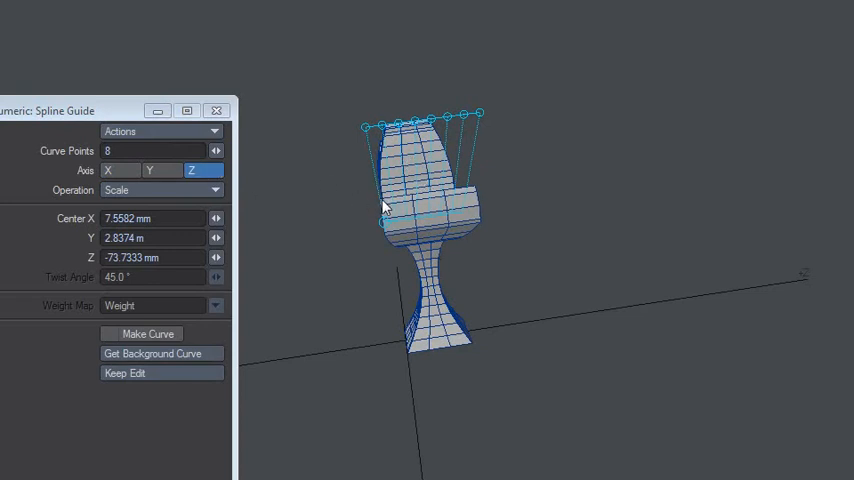
left_click(160, 170)
type("5")
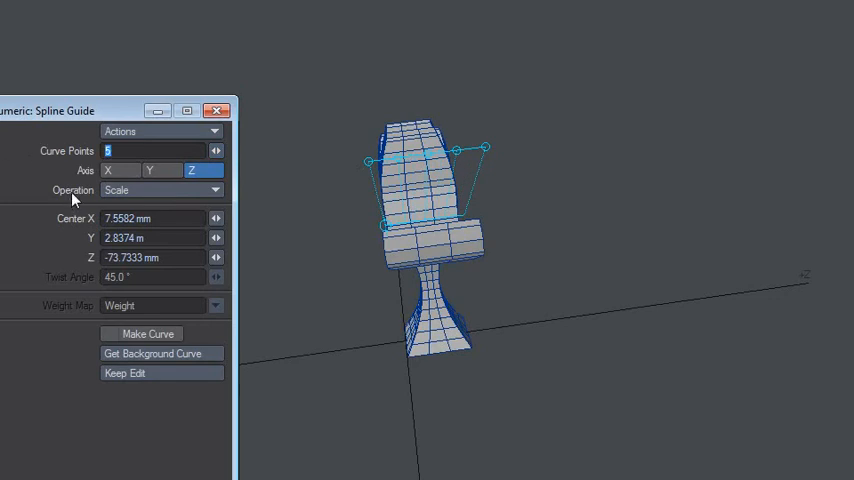
left_click(150, 218)
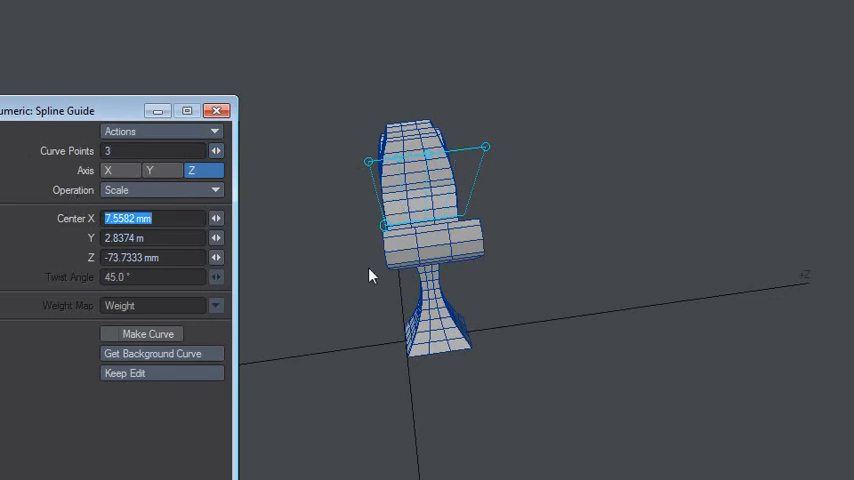